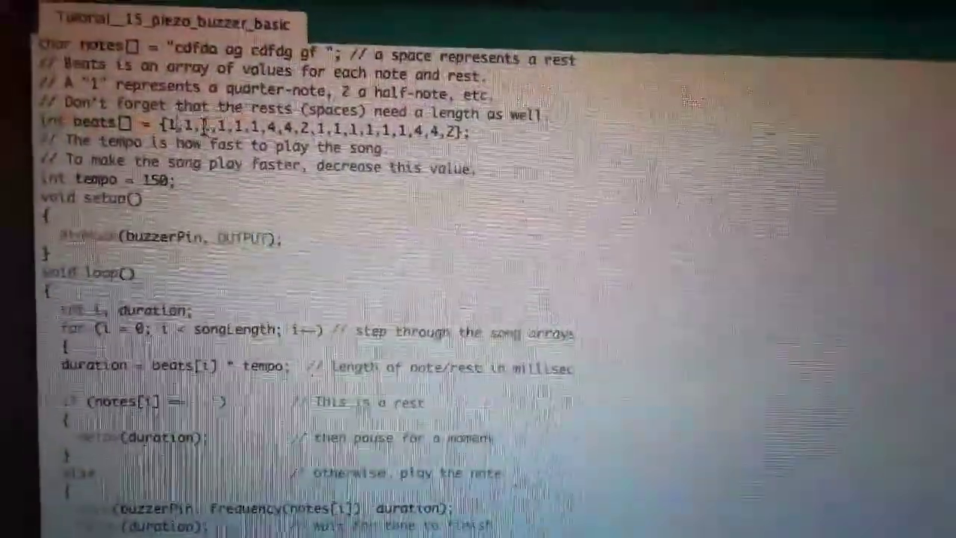
scroll("down", 3)
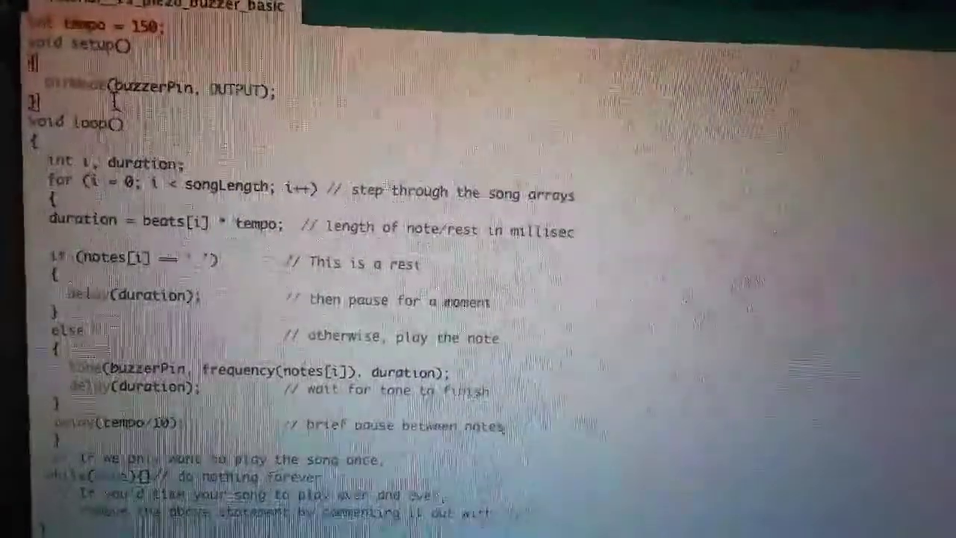
scroll("down", 3)
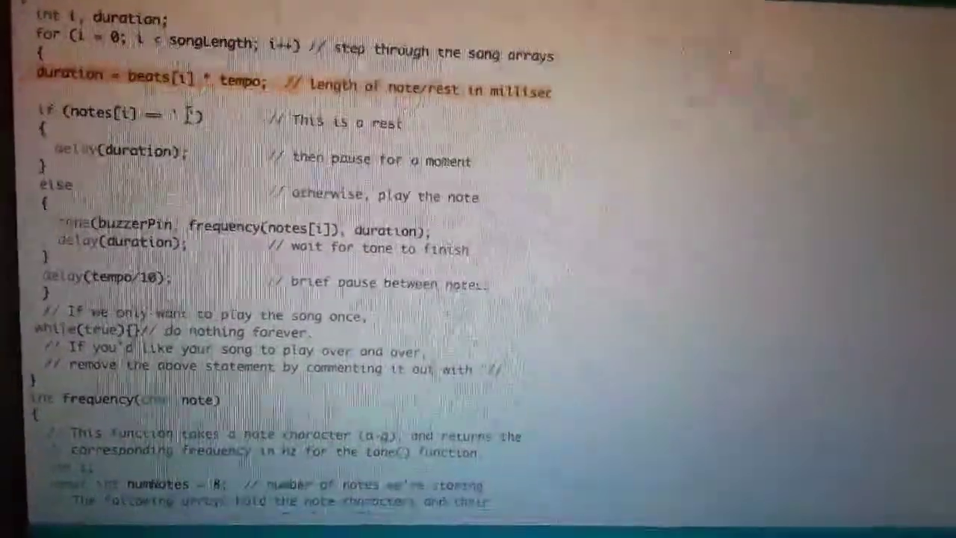
scroll("down", 3)
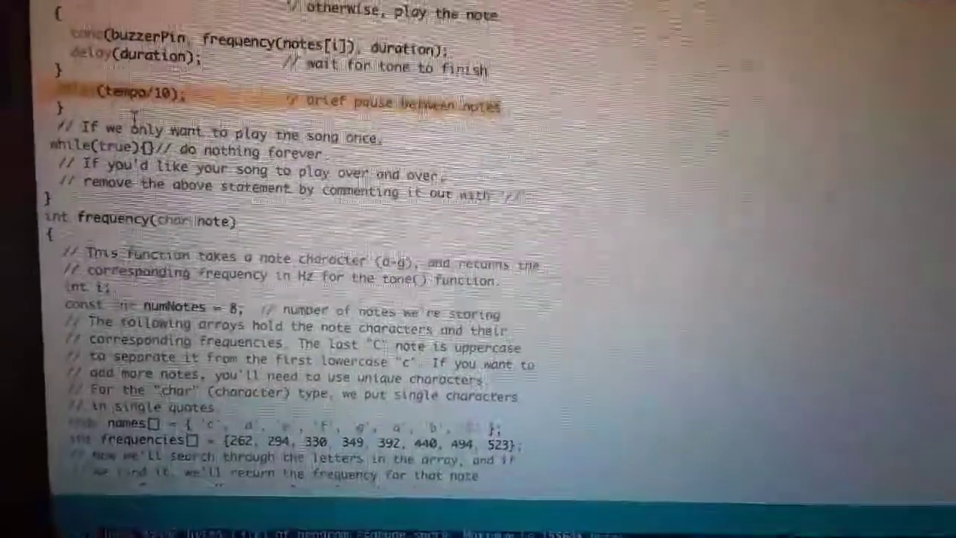
scroll("down", 3)
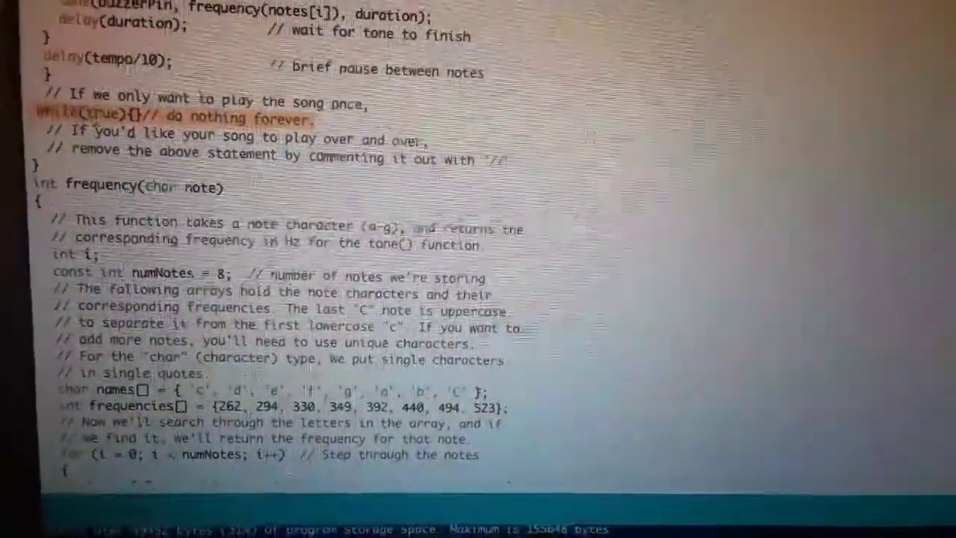
scroll("down", 3)
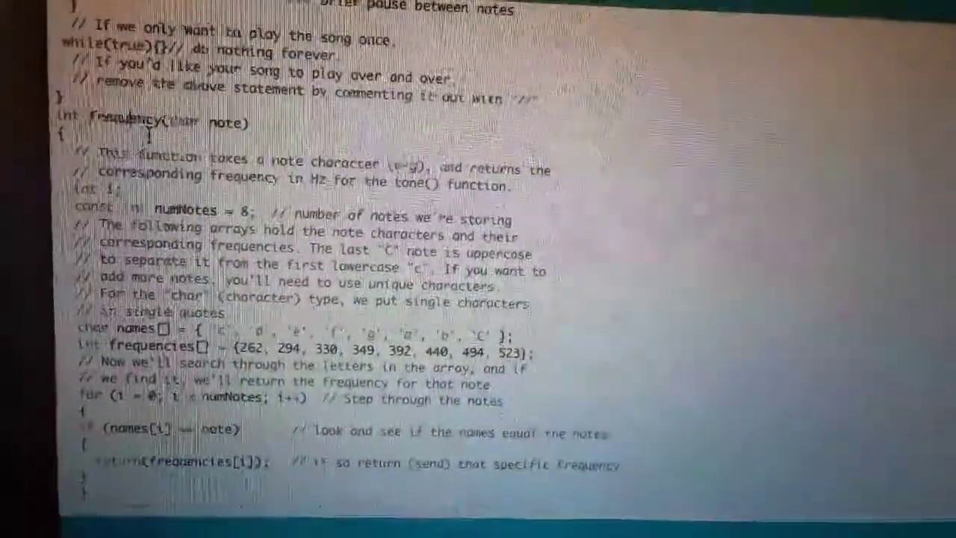
scroll("down", 3)
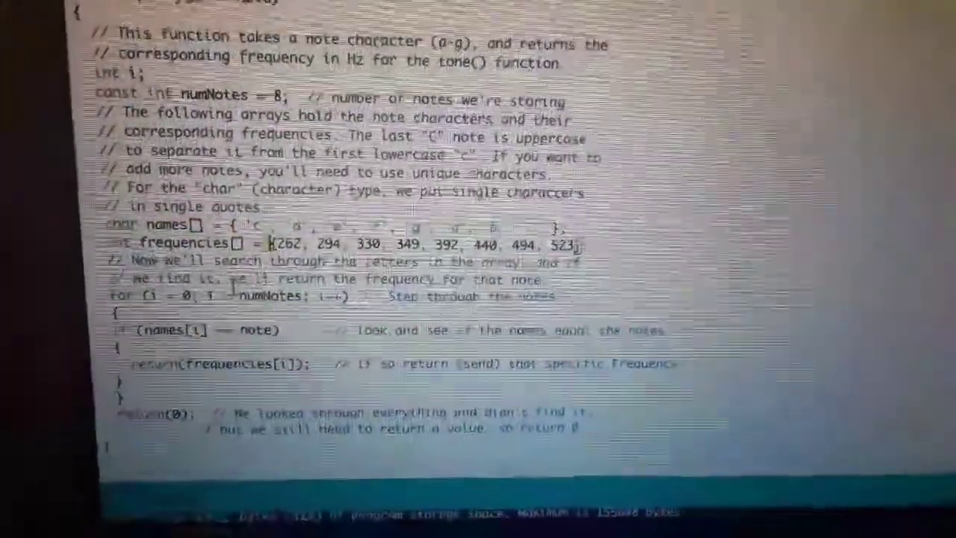
scroll("down", 3)
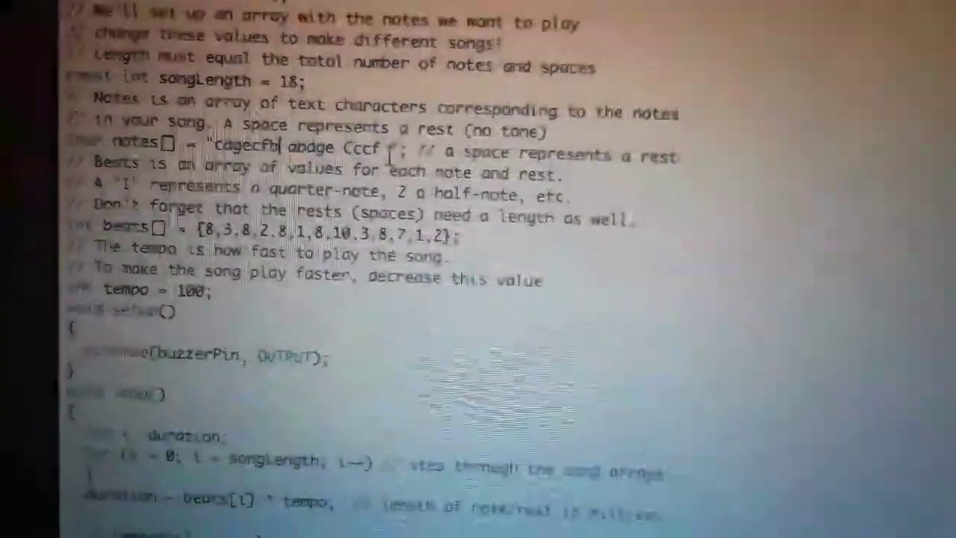